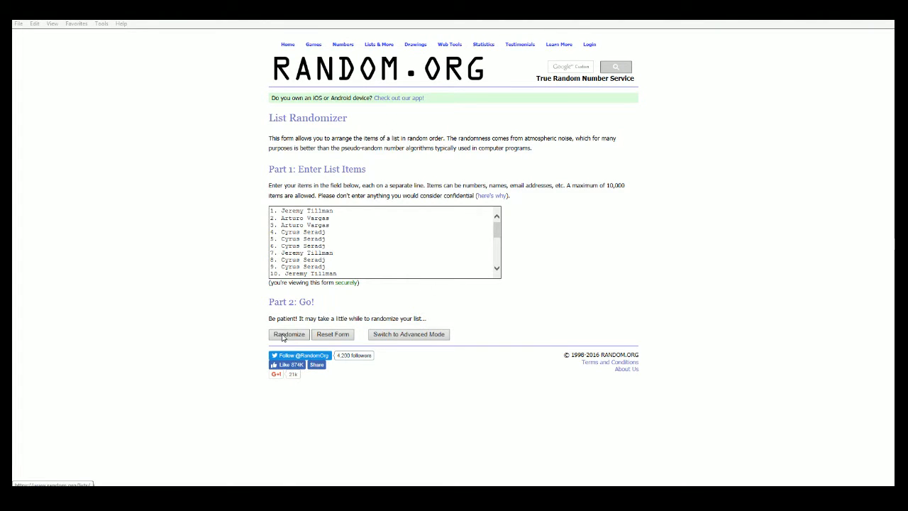
Submit the 25-name list with Randomize to get a first shuffled order.
left_click(289, 334)
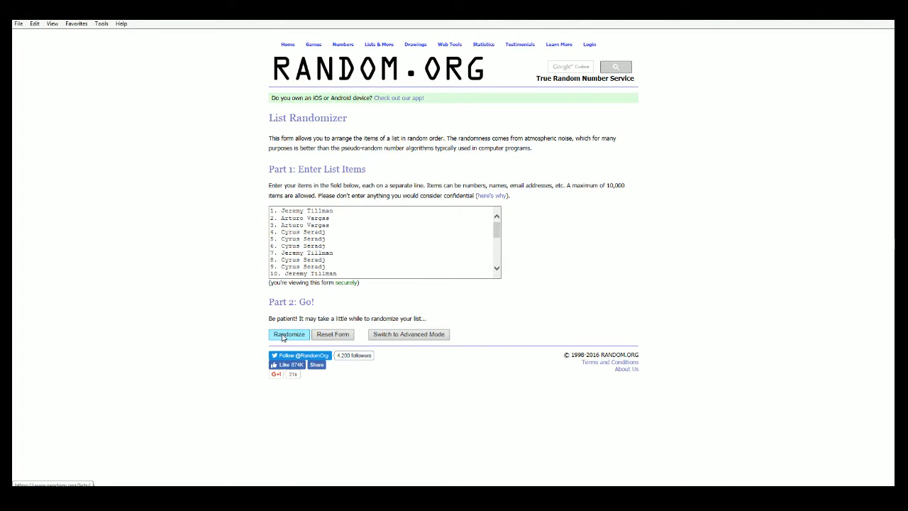
left_click(289, 335)
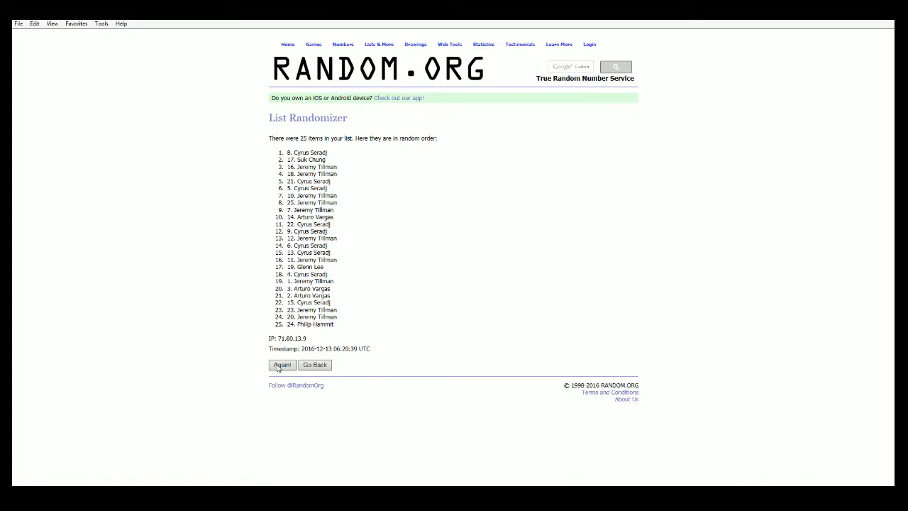
Reshuffle the list with Again! six more times, reaching seven randomizations.
left_click(282, 364)
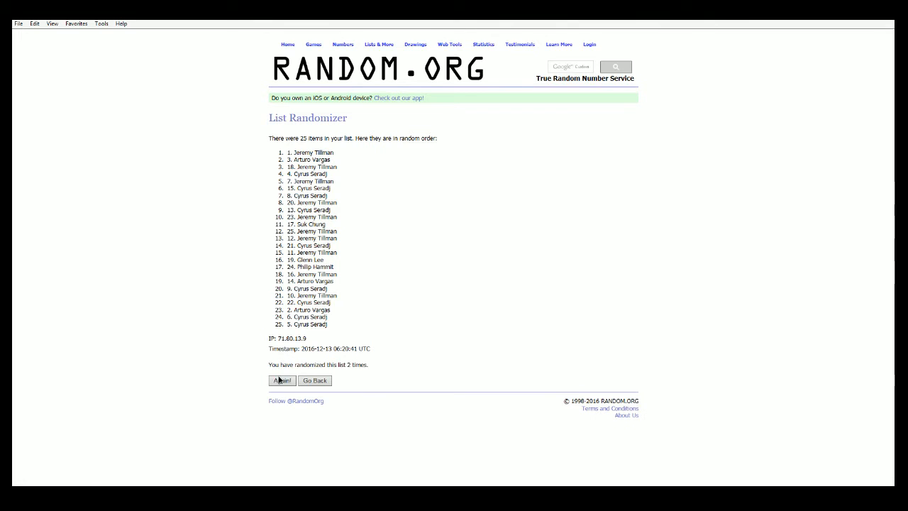
left_click(282, 380)
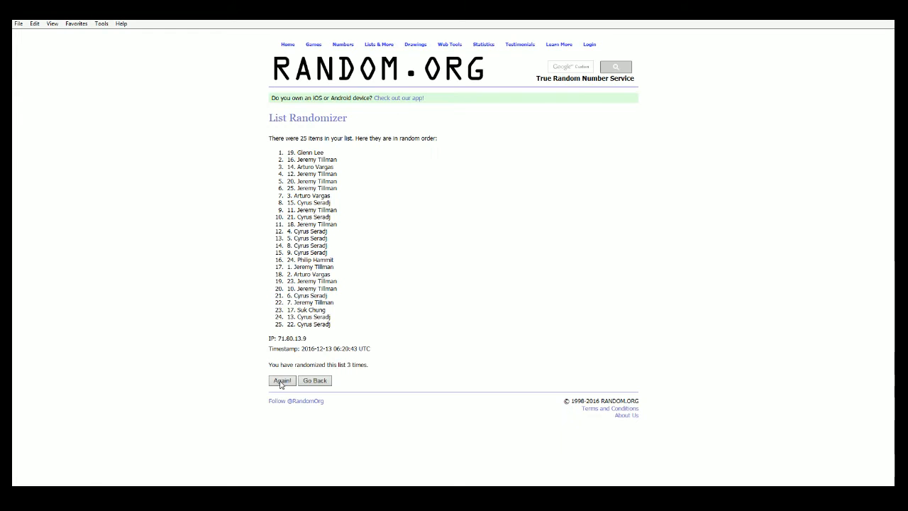
left_click(282, 380)
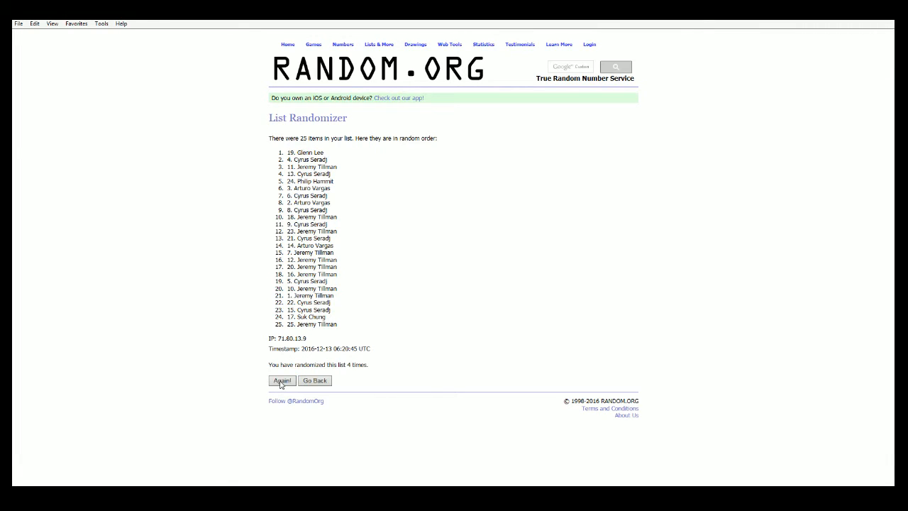
left_click(282, 381)
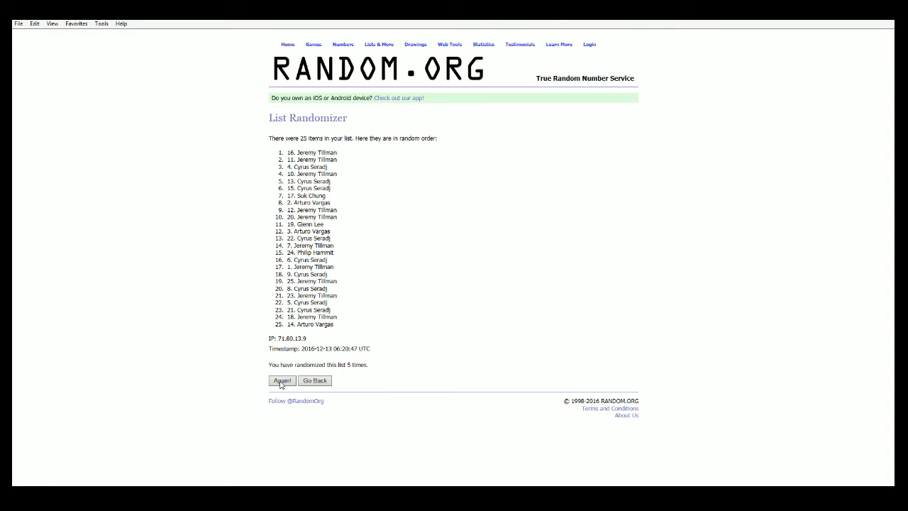
left_click(282, 380)
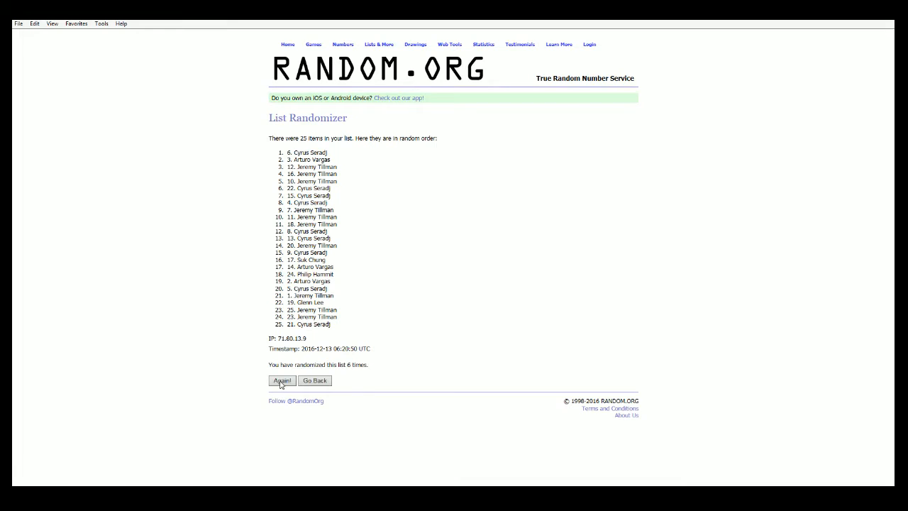
left_click(282, 381)
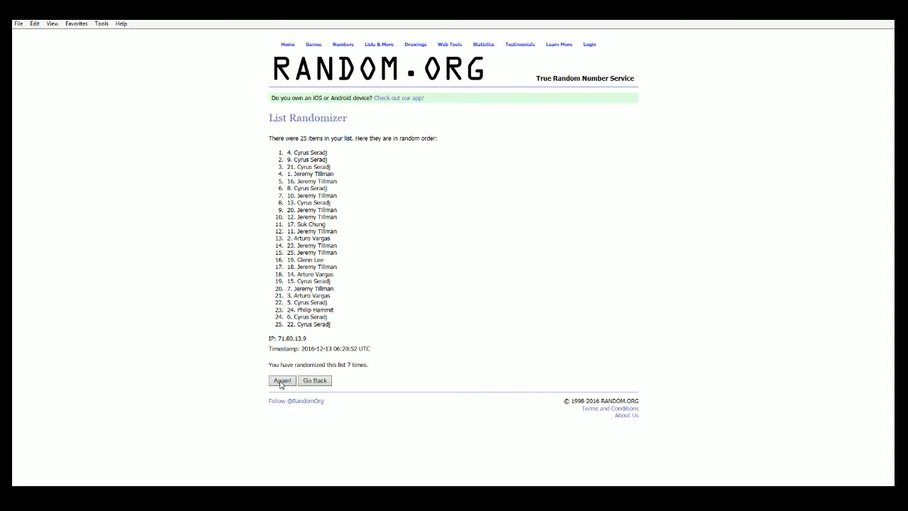